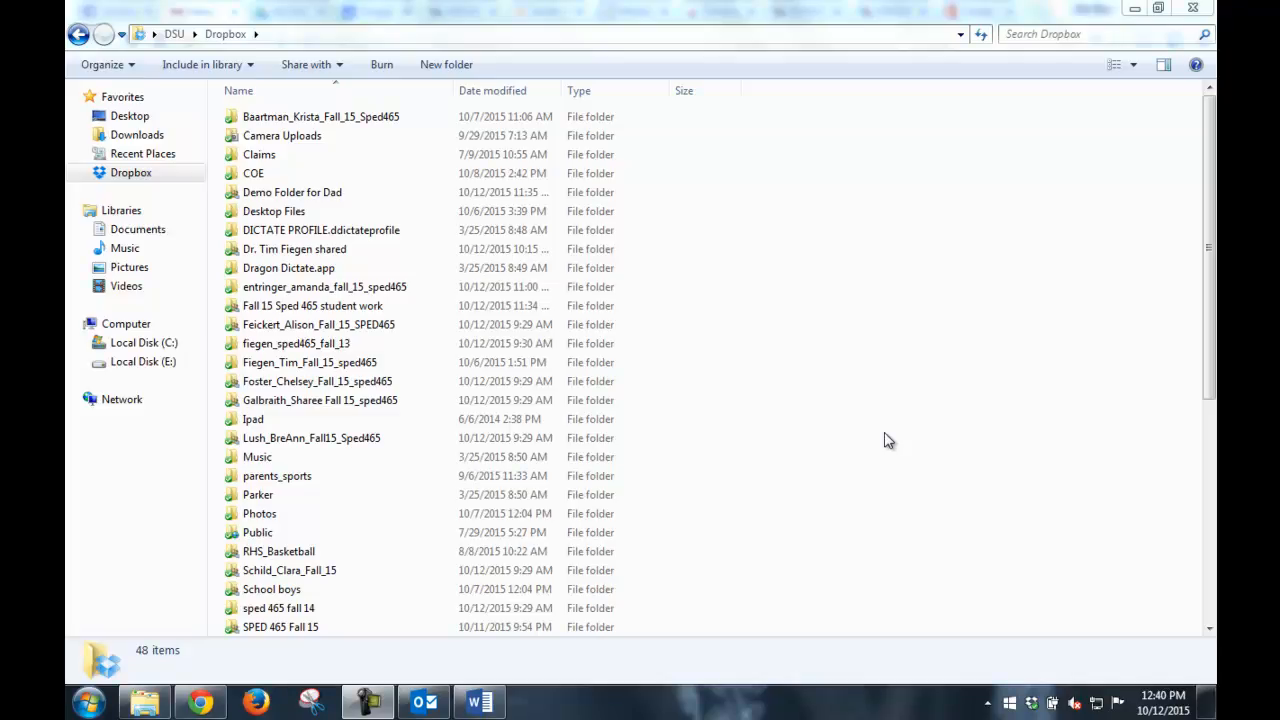
pyautogui.moveTo(918, 418)
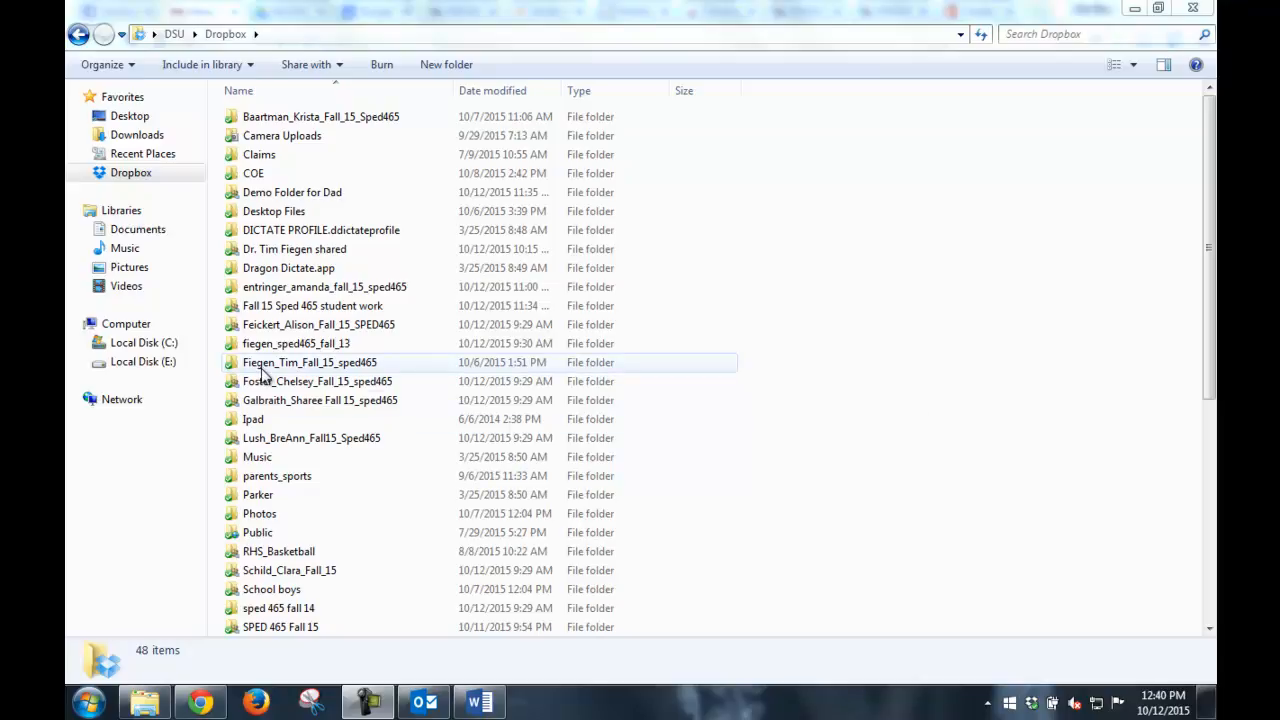
pyautogui.moveTo(304, 378)
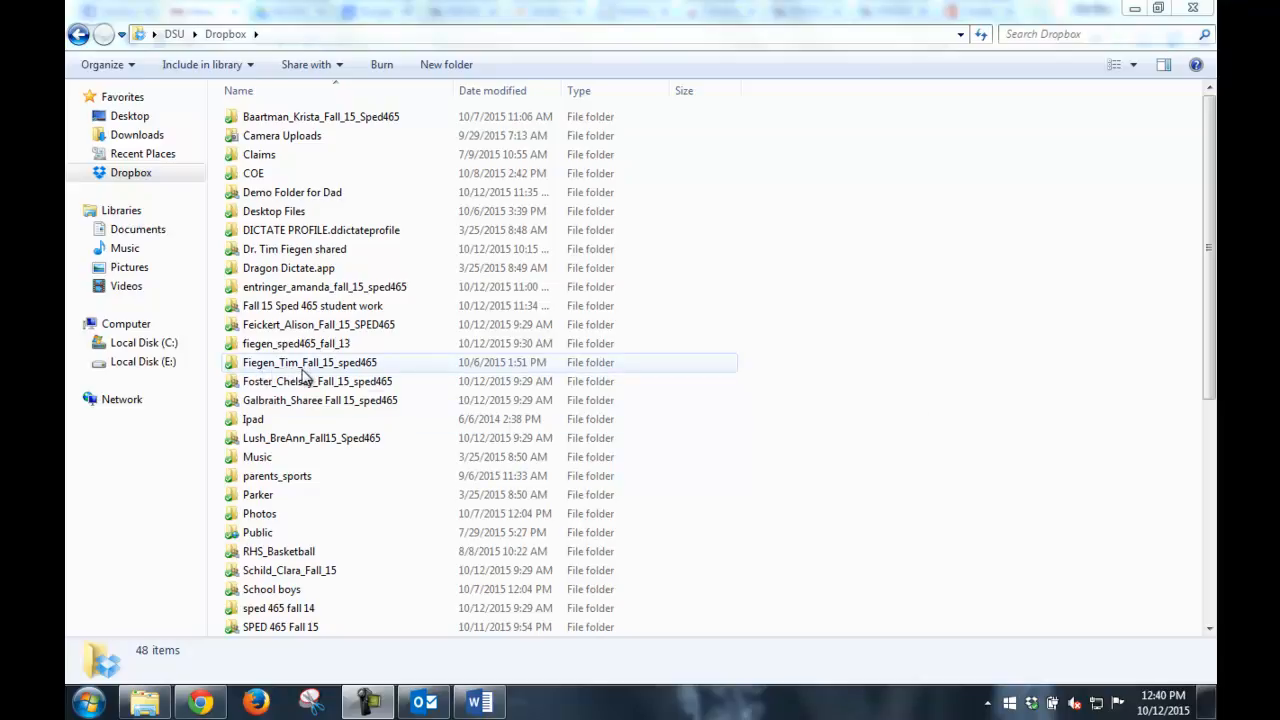
pyautogui.moveTo(364, 376)
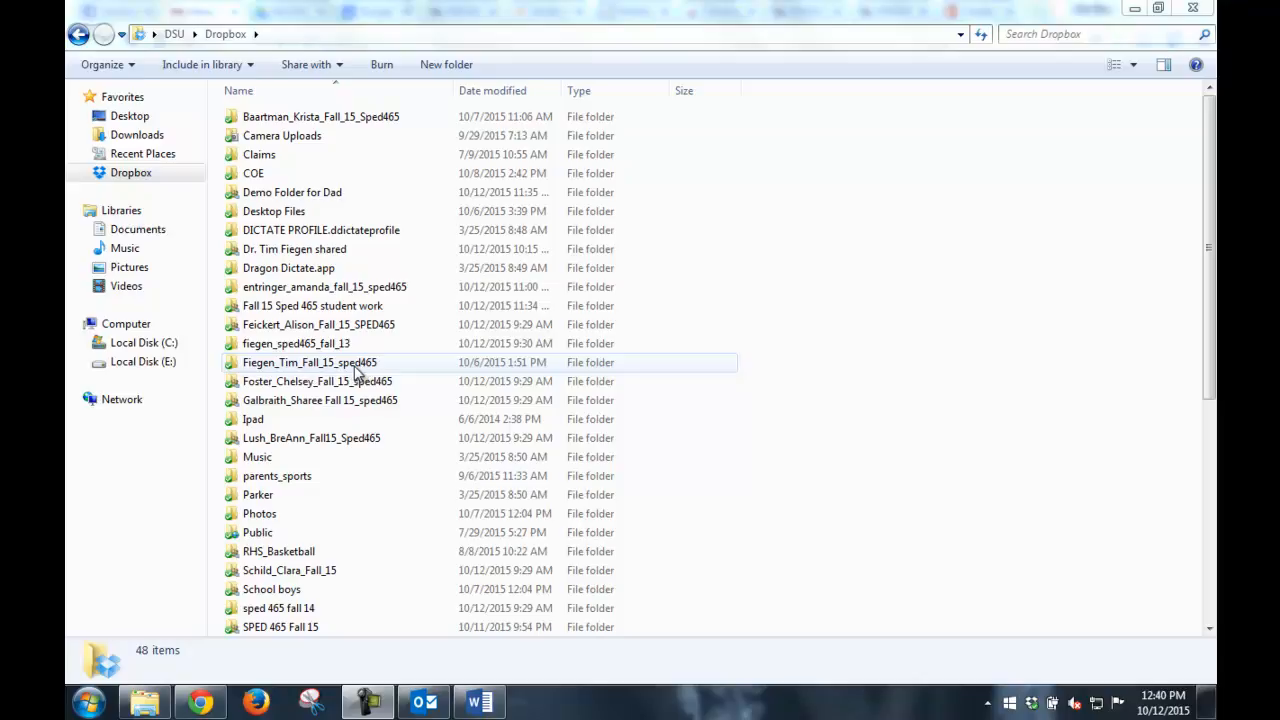
# - Check sharing options on a student folder, look inside SPED 465 Fall 15, and return to the main Dropbox folder
pyautogui.rightClick(310, 362)
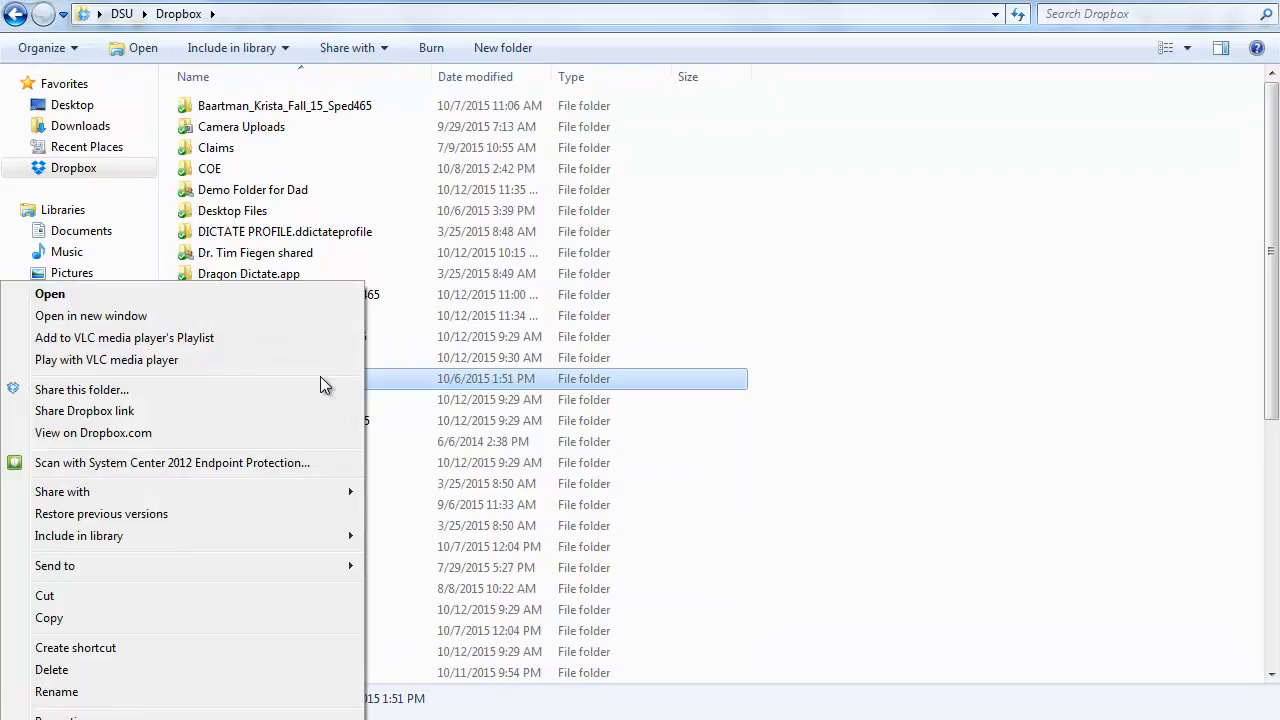
pyautogui.moveTo(118, 400)
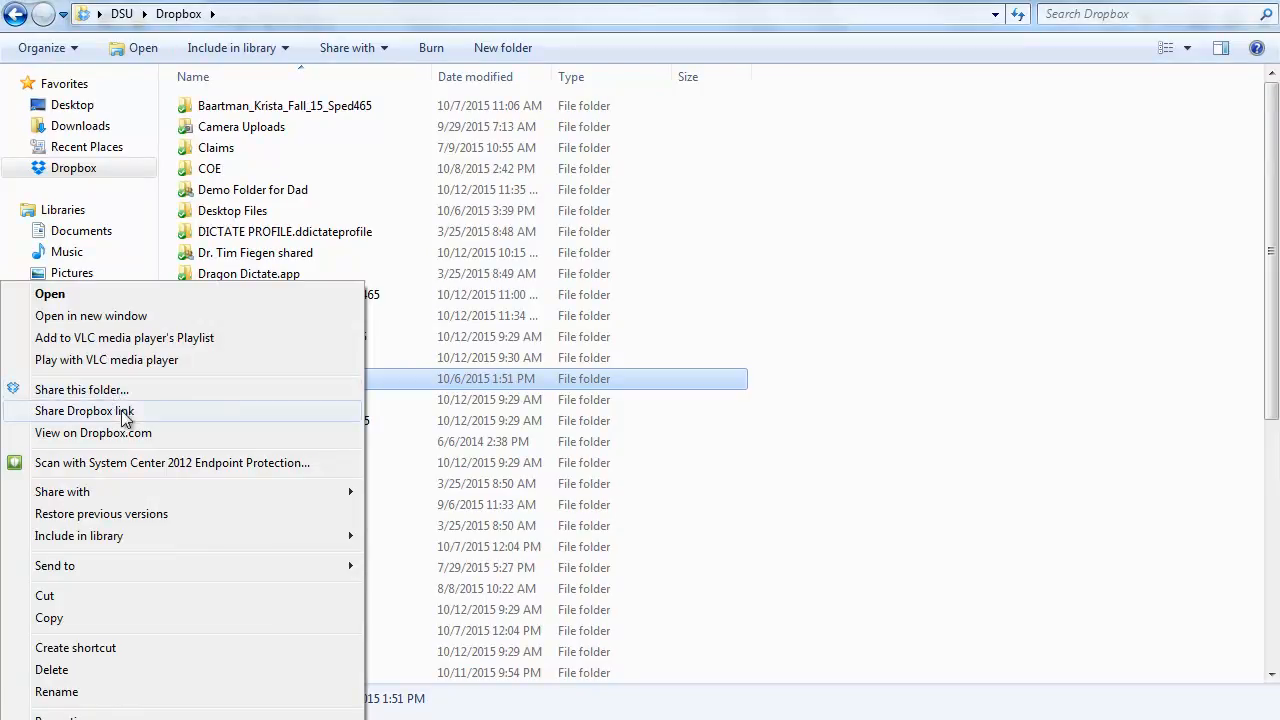
pyautogui.moveTo(130, 388)
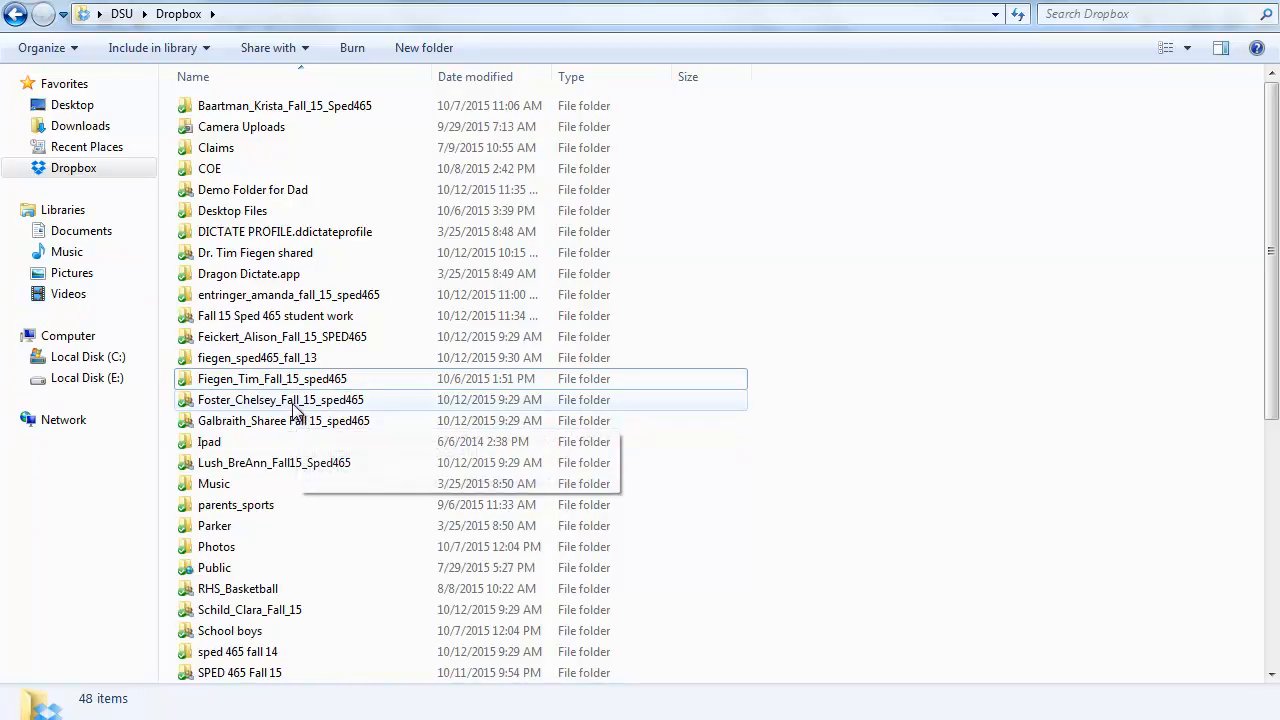
pyautogui.scroll(-3)
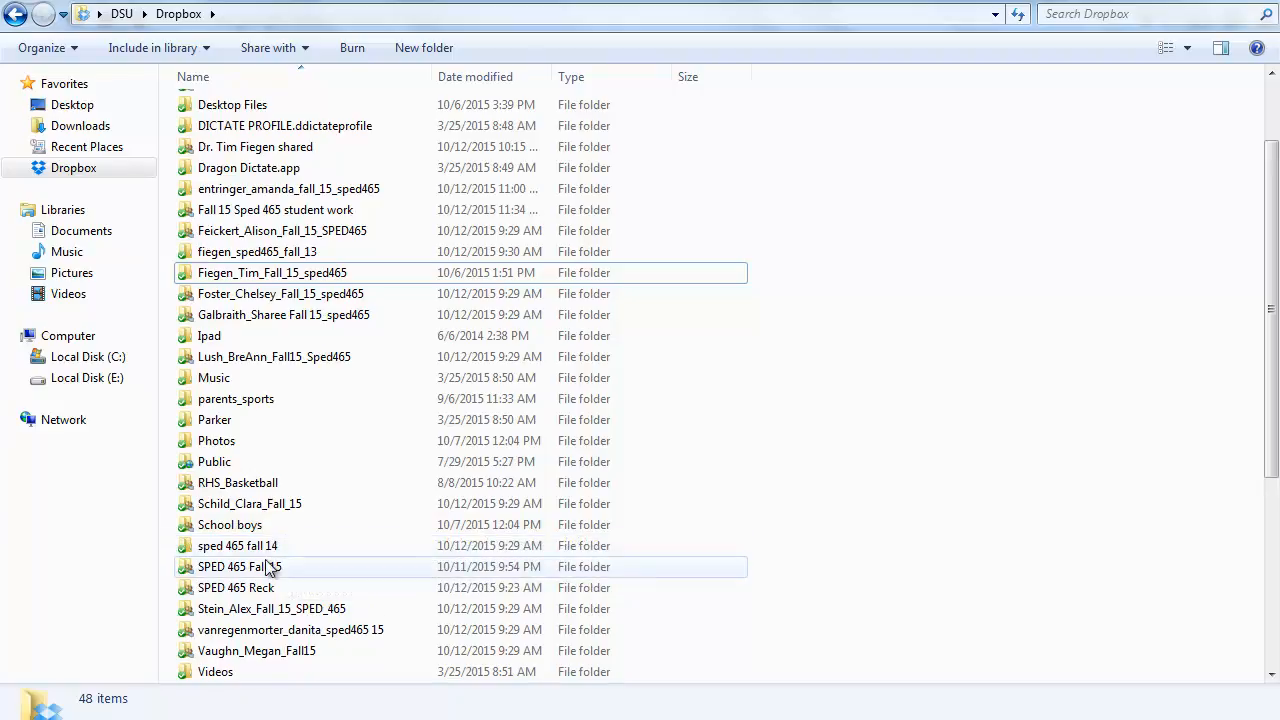
pyautogui.doubleClick(240, 566)
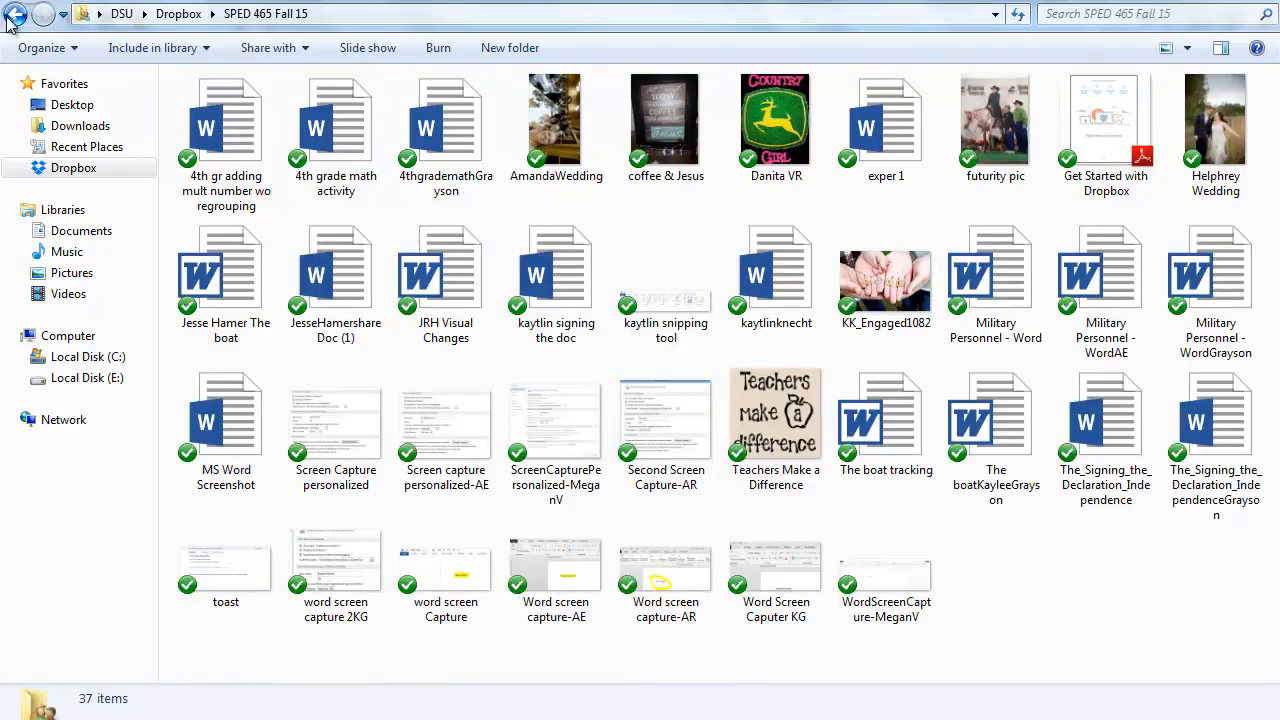
pyautogui.click(16, 12)
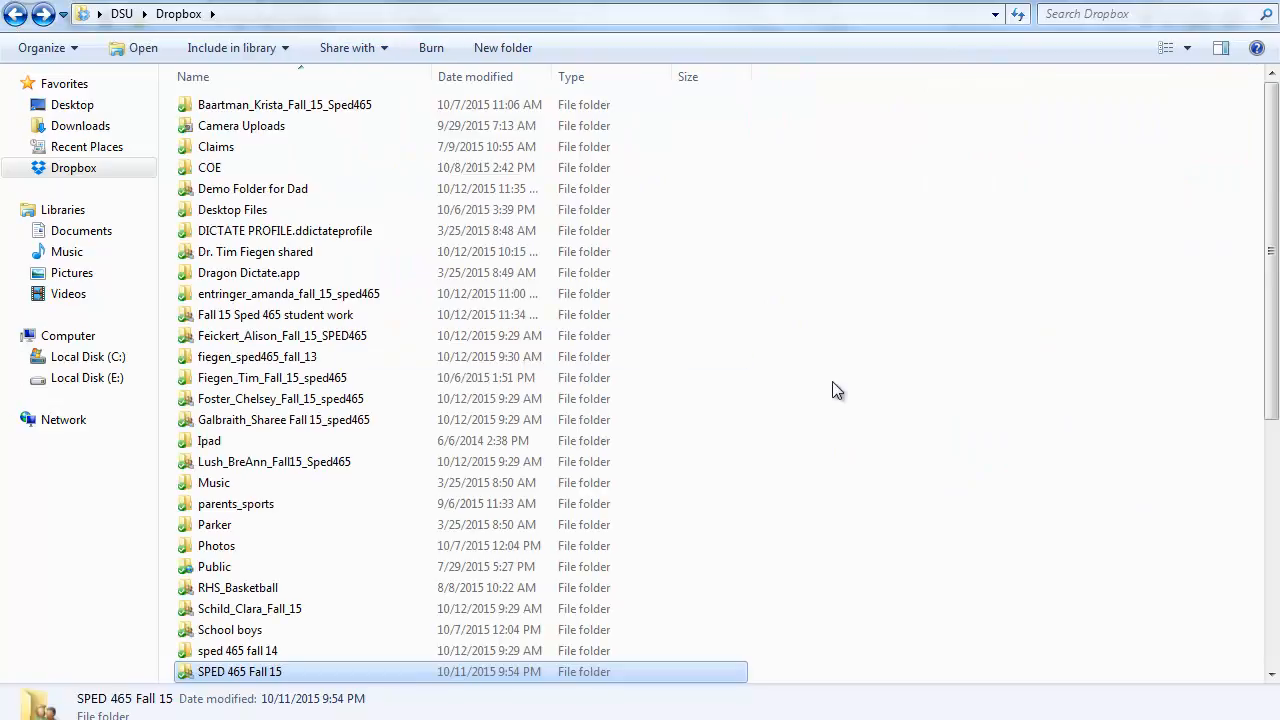
pyautogui.moveTo(762, 440)
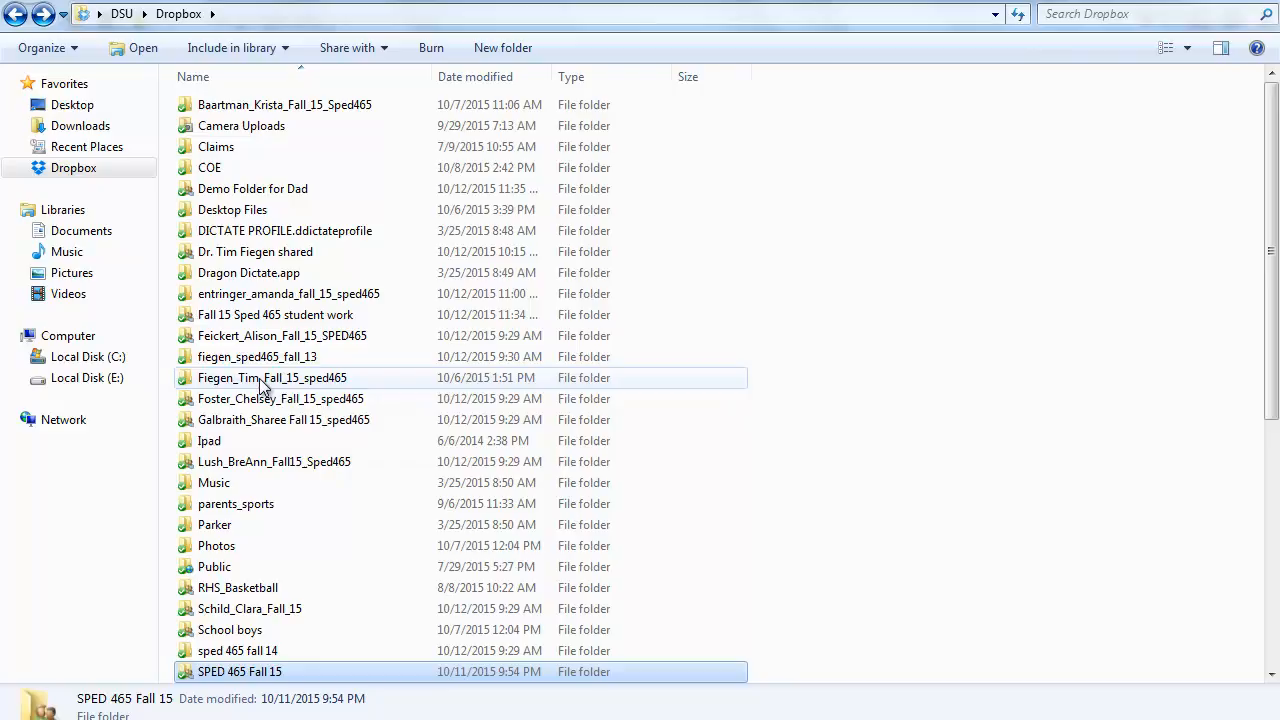
pyautogui.doubleClick(272, 376)
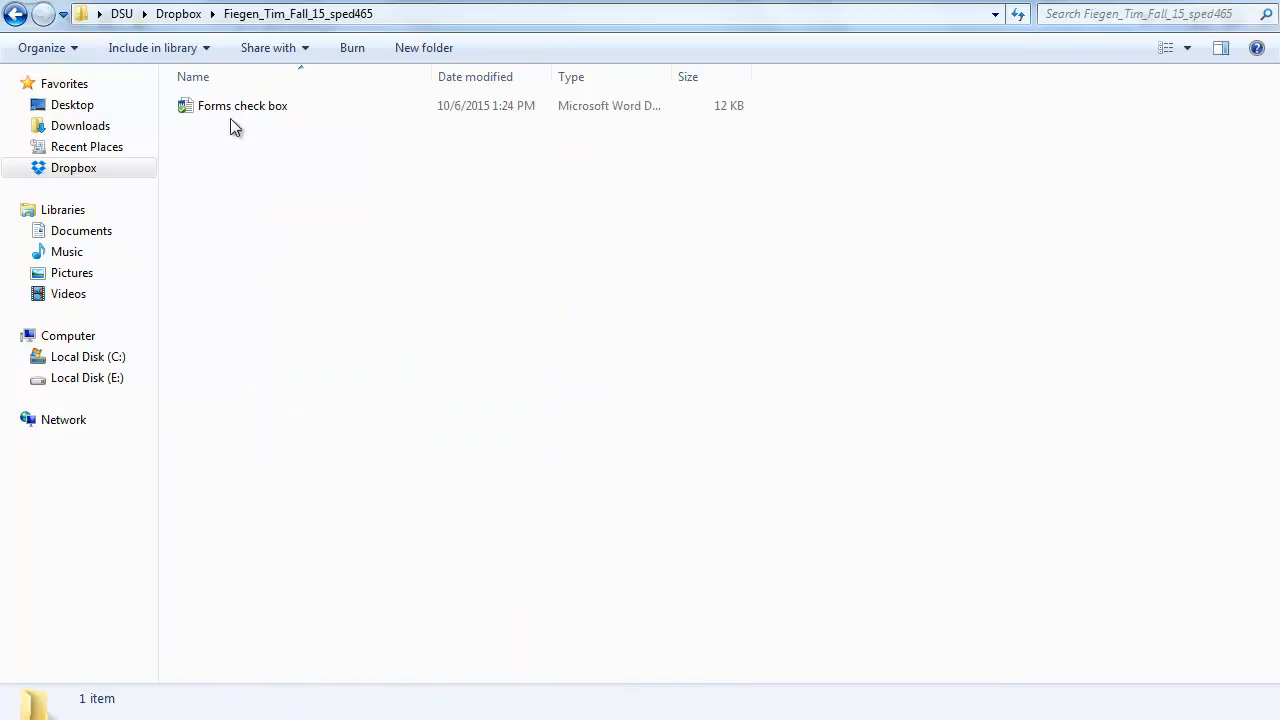
pyautogui.rightClick(242, 104)
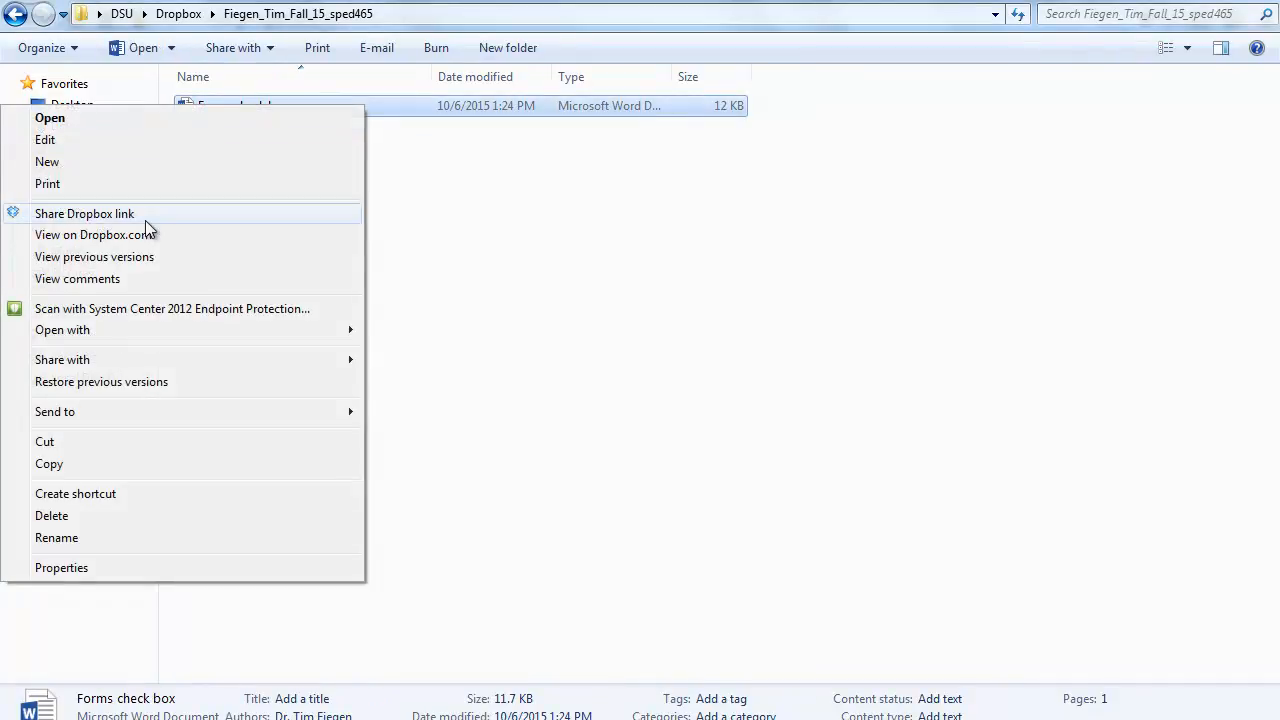
pyautogui.moveTo(140, 256)
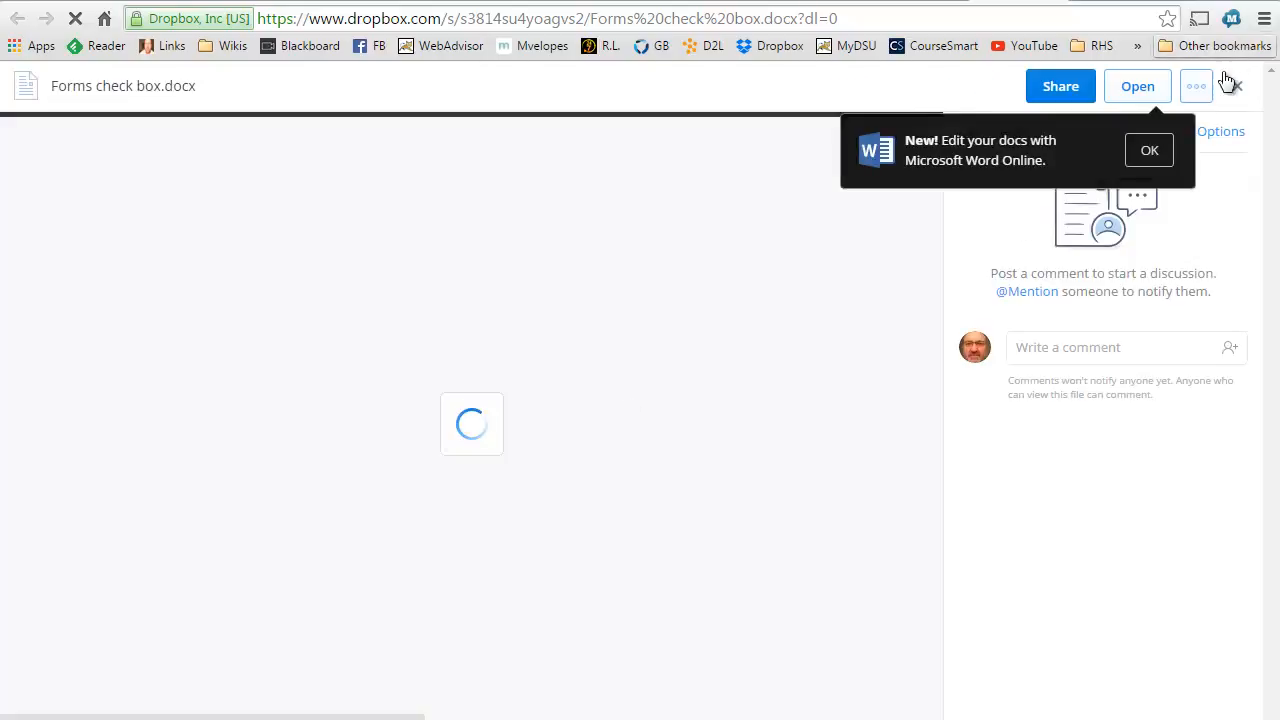
# - Close the Dropbox preview of Forms check box.docx, leaving the Office macro support article showing
pyautogui.click(1148, 150)
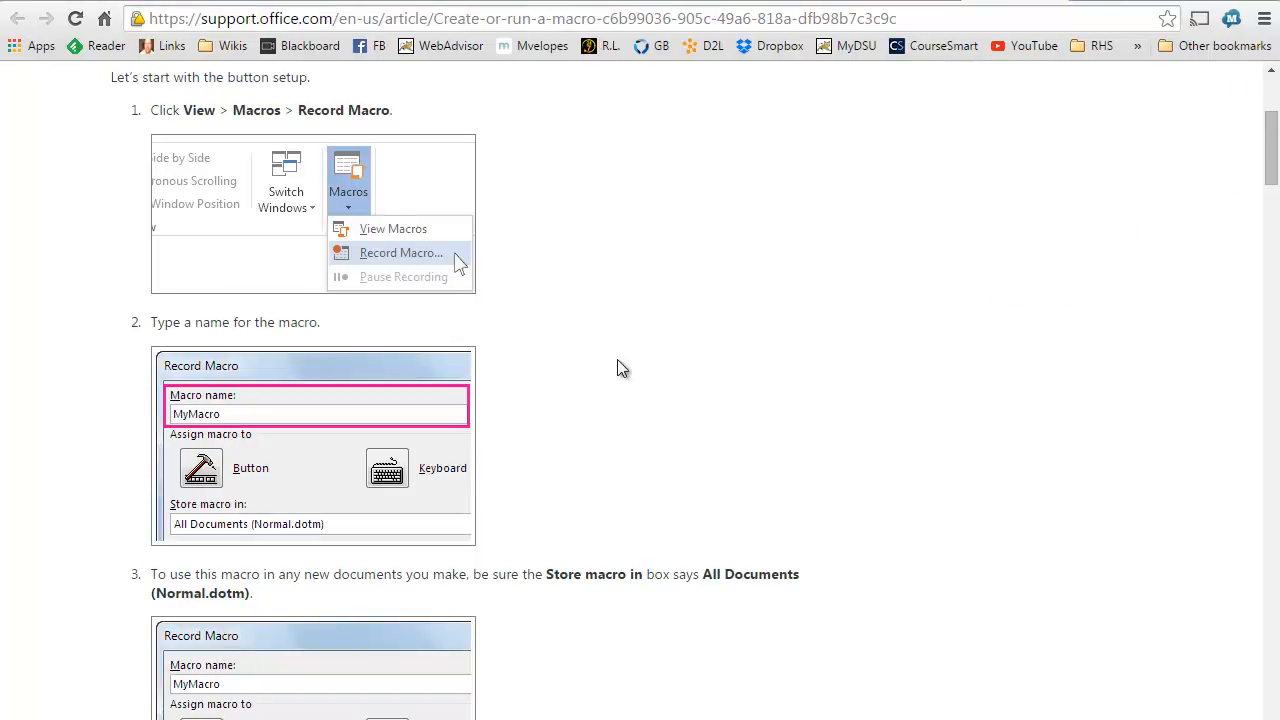
pyautogui.moveTo(304, 12)
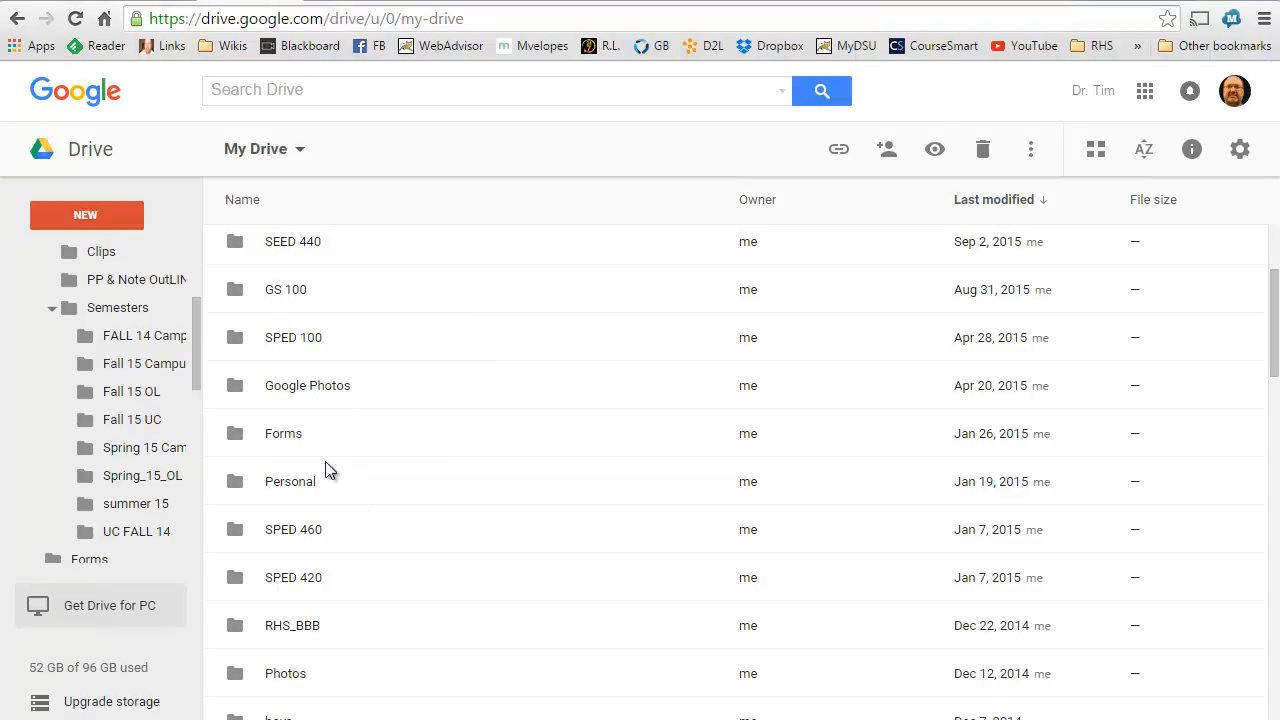
# - Browse into Google Drive's SPED 465 / Fall 15 465 folder and scan the students' checksheets list
pyautogui.scroll(-3)
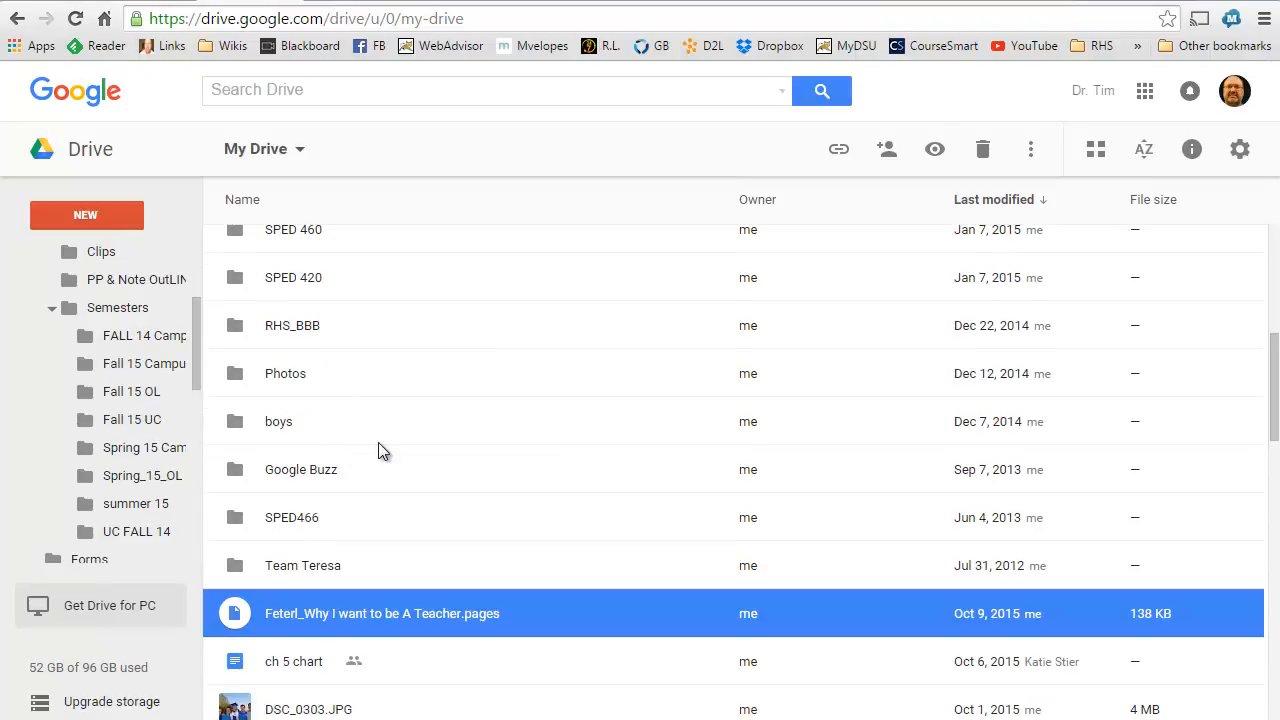
pyautogui.scroll(3)
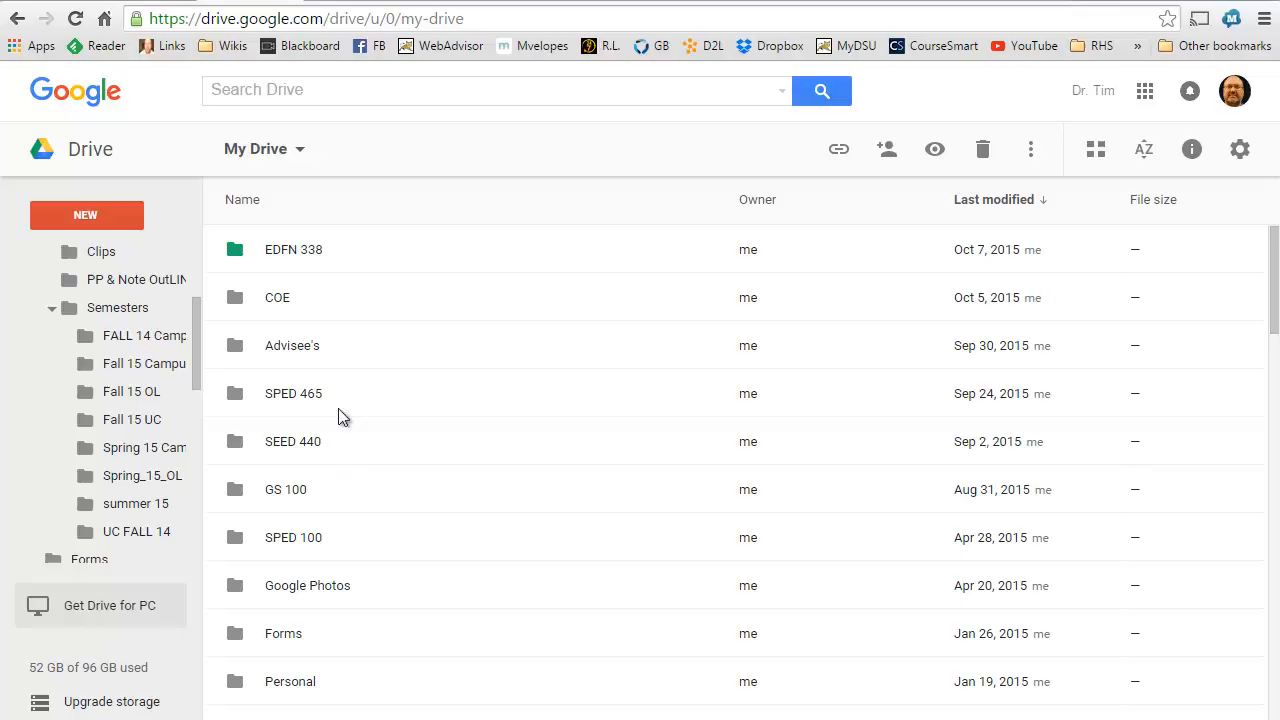
pyautogui.doubleClick(292, 248)
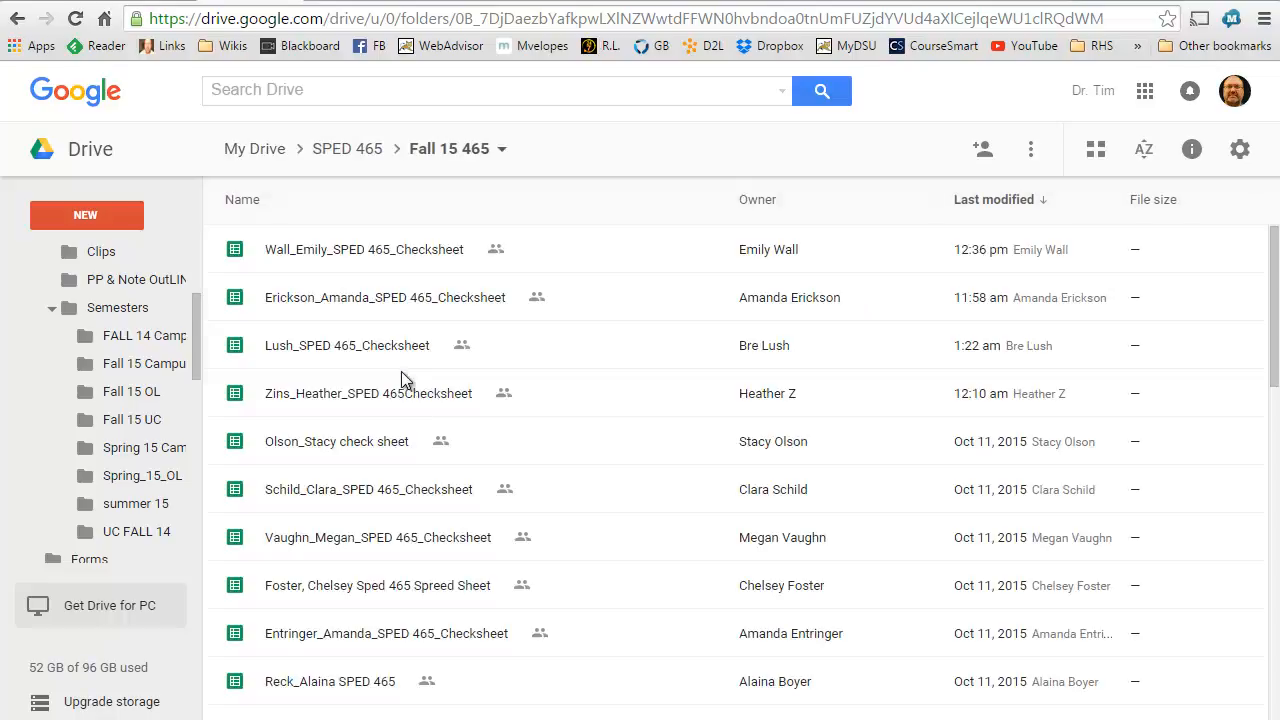
pyautogui.scroll(-3)
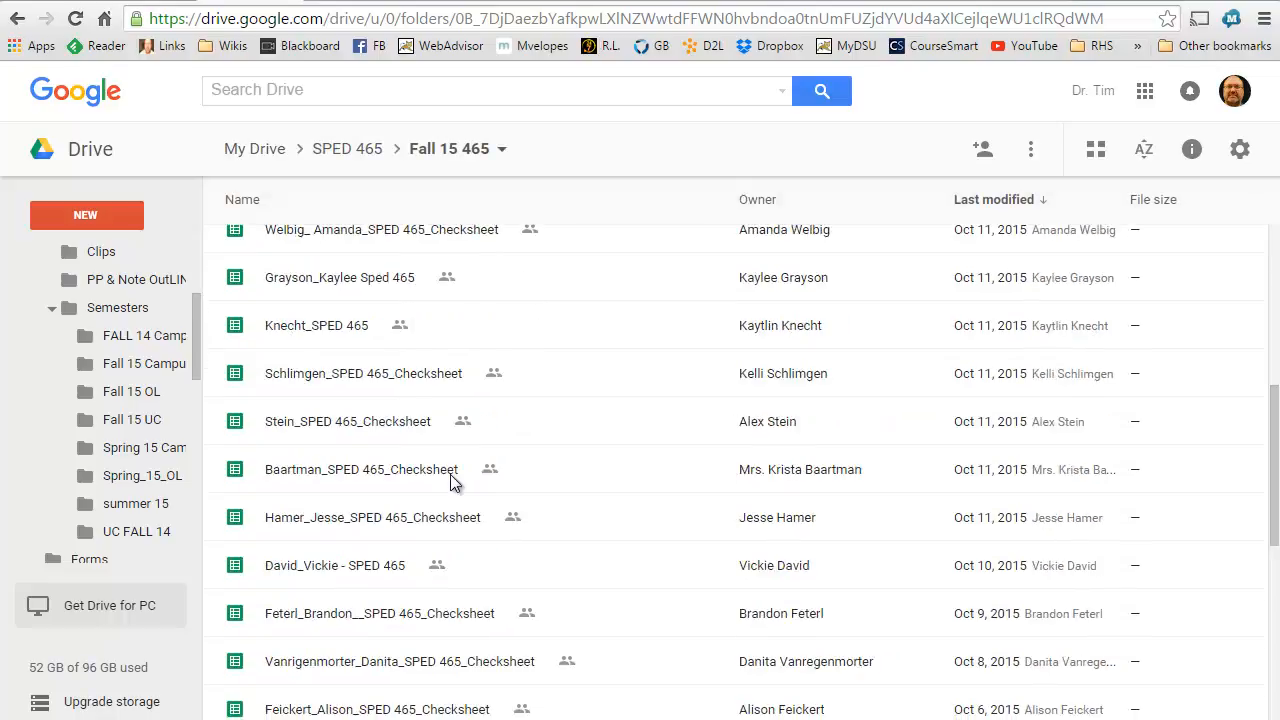
pyautogui.scroll(-3)
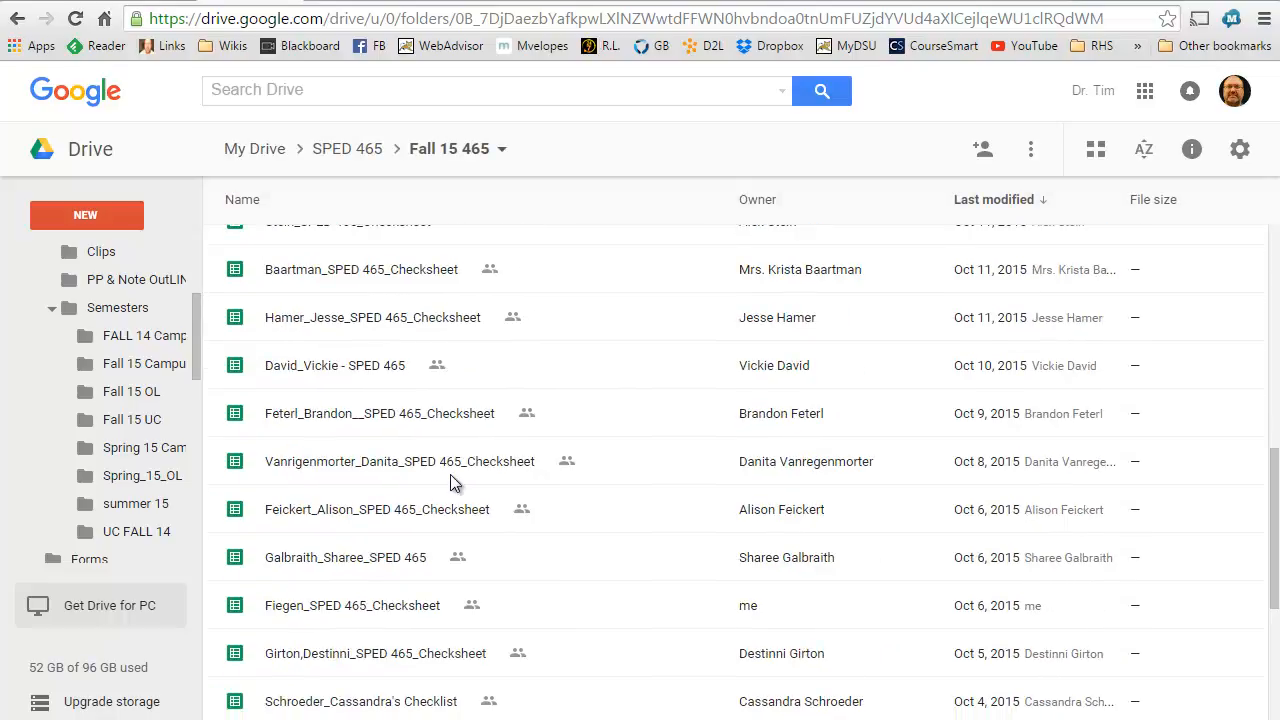
pyautogui.scroll(3)
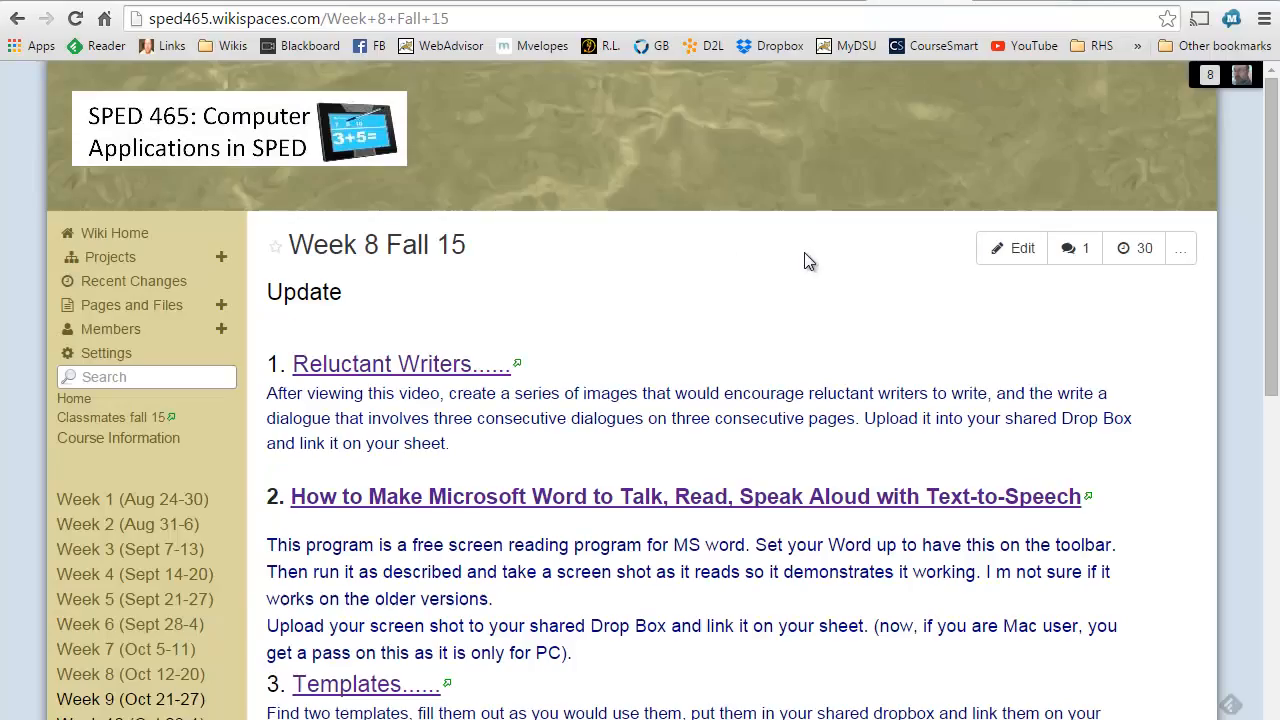
pyautogui.moveTo(832, 144)
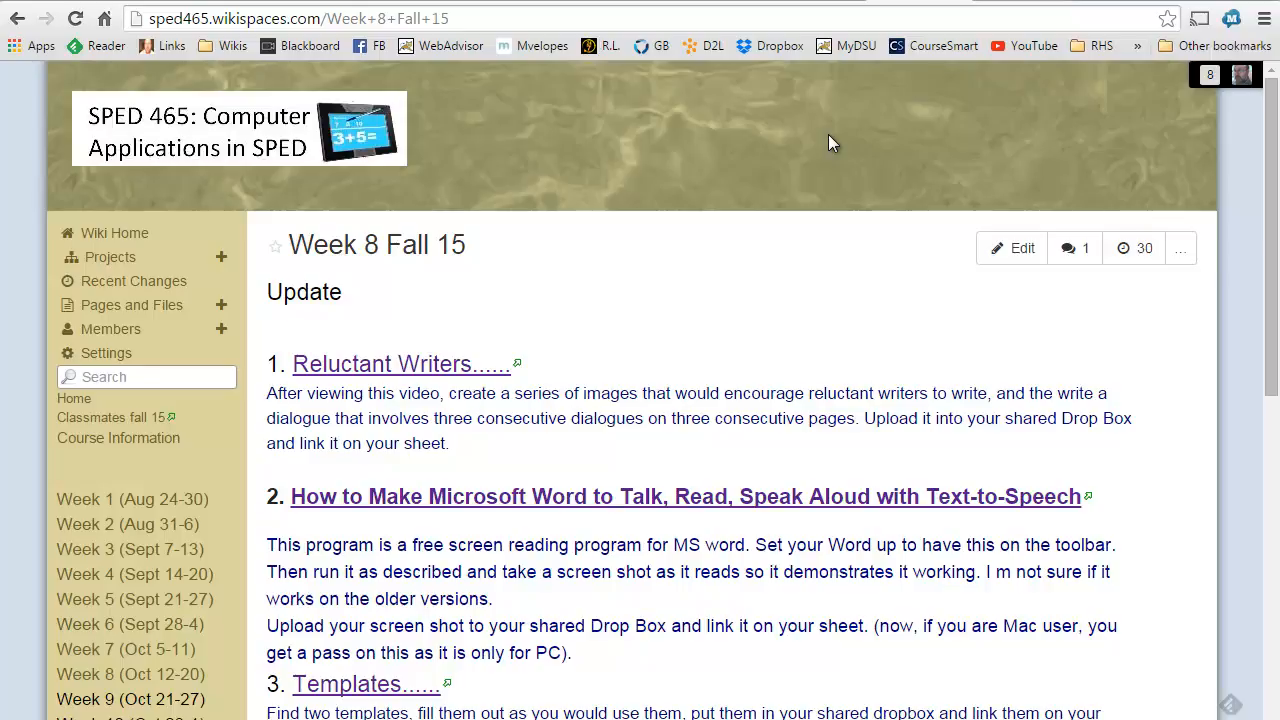
pyautogui.moveTo(804, 228)
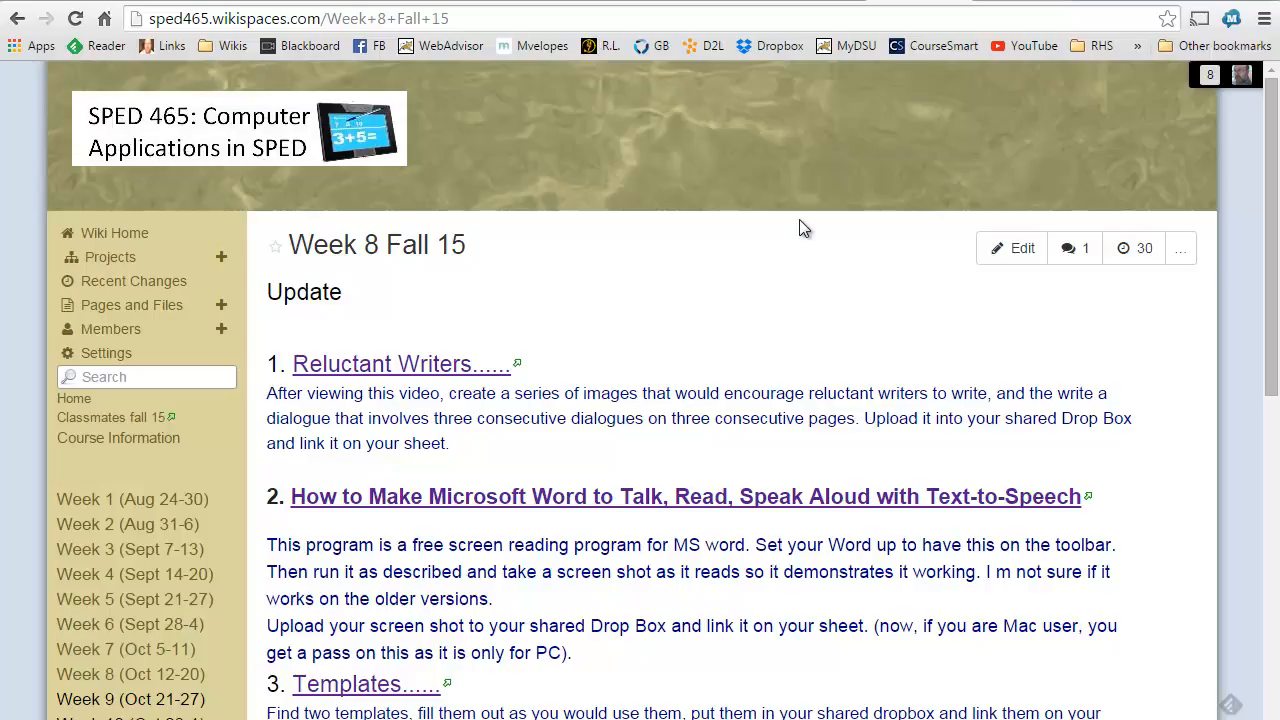